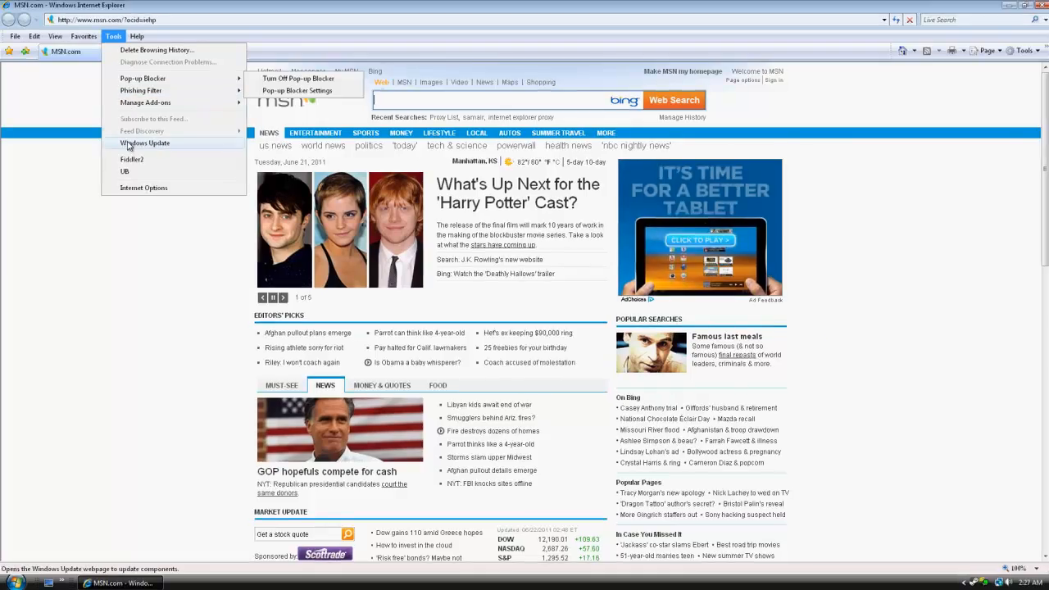
# Bring up Internet Options and show its Connections settings with the LAN settings section.
pyautogui.click(144, 187)
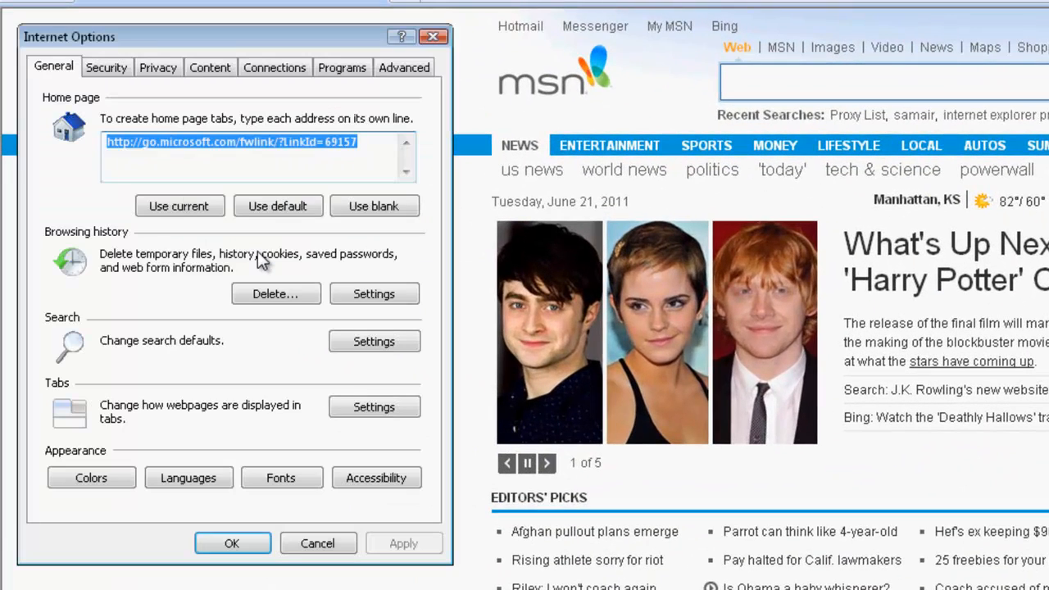
pyautogui.moveTo(308, 228)
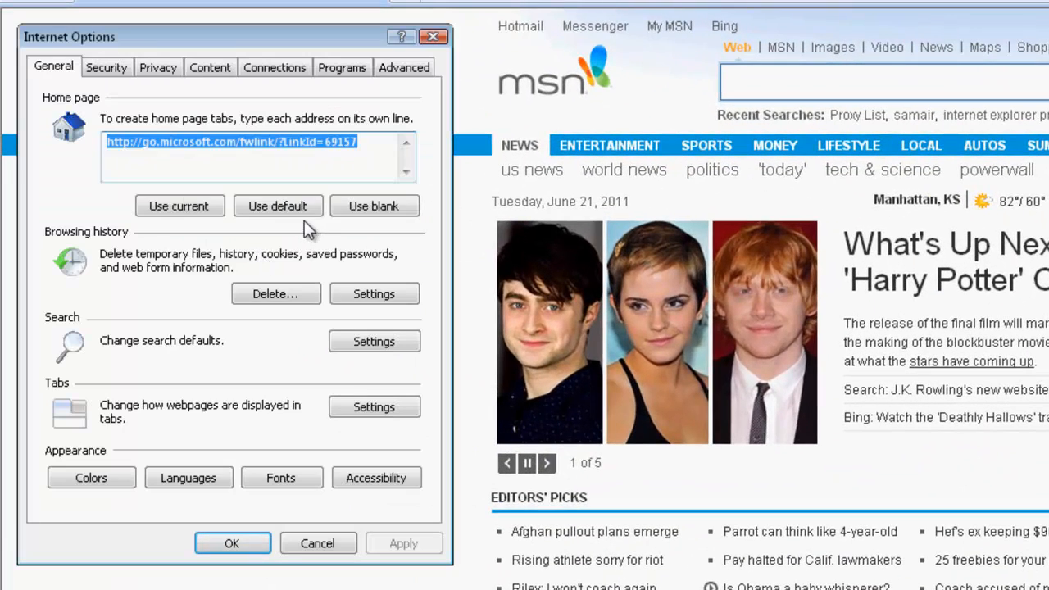
pyautogui.click(276, 68)
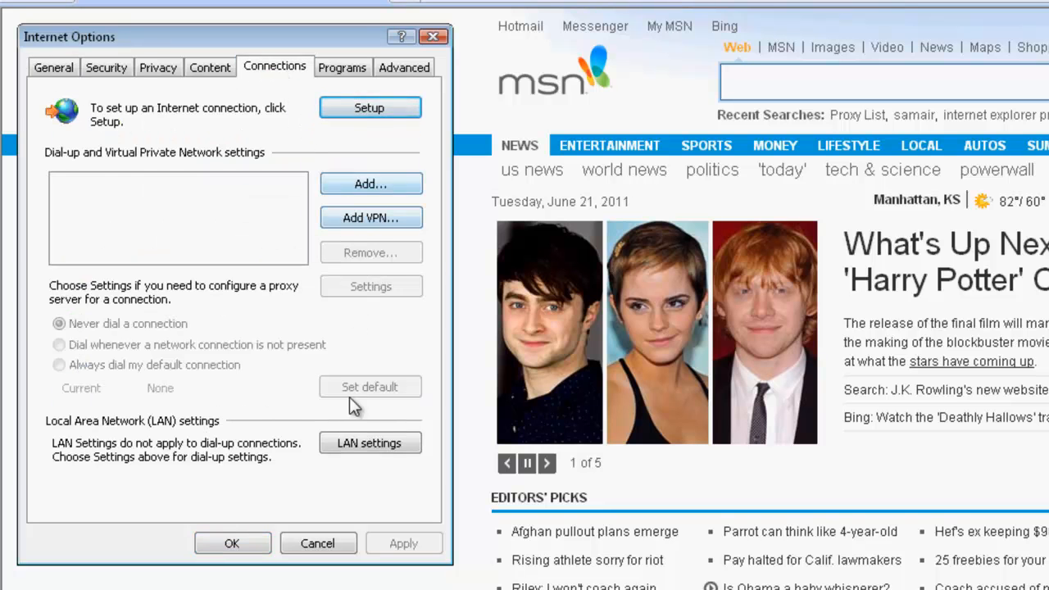
# Enable a LAN proxy server with address 64.76.2.230 on port 80 and confirm it.
pyautogui.click(371, 442)
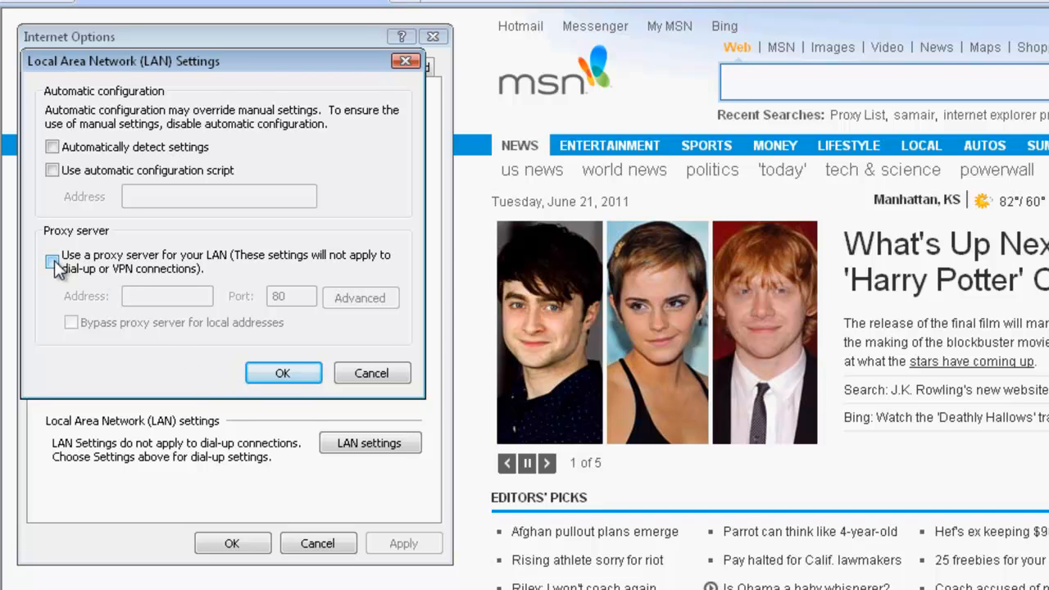
pyautogui.click(52, 261)
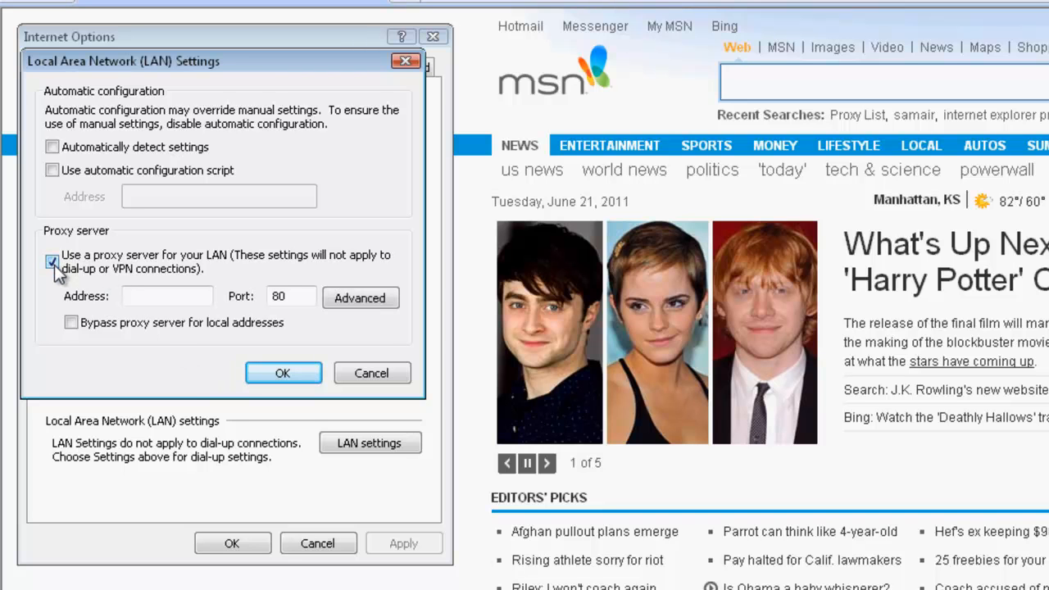
pyautogui.click(53, 261)
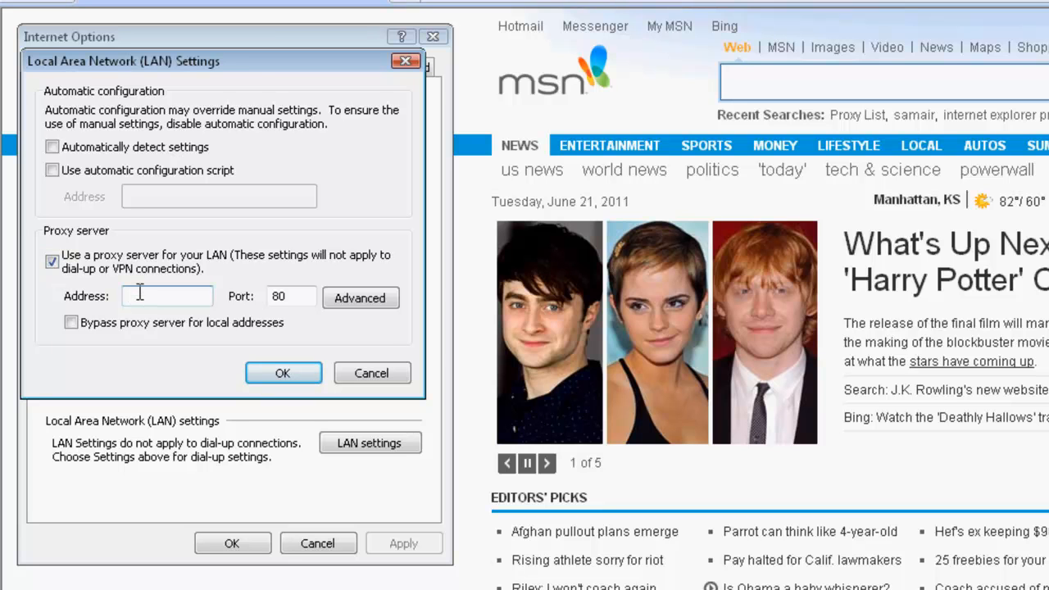
pyautogui.write('64.76.2.230')
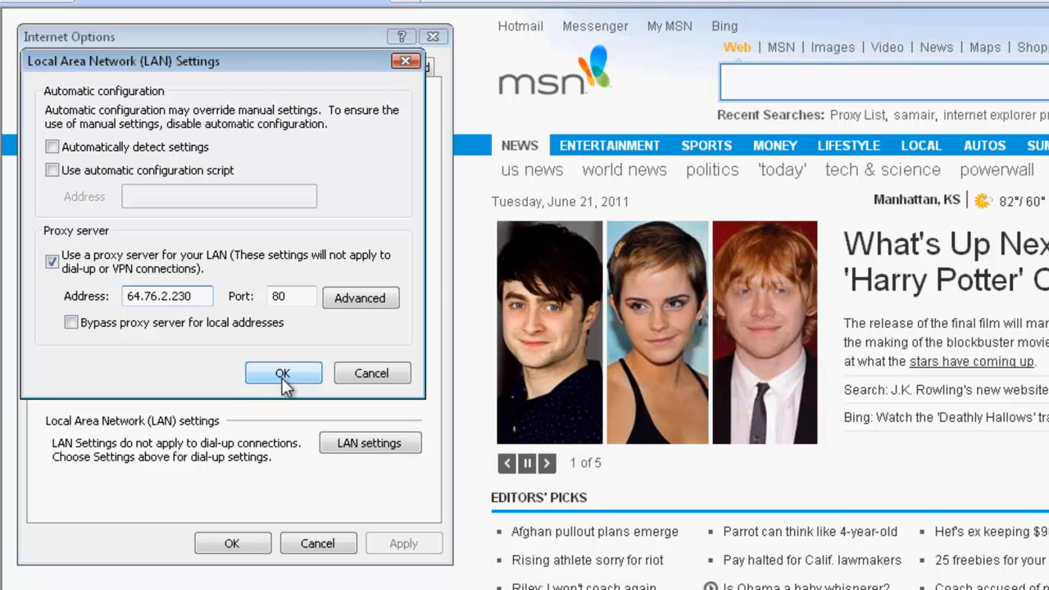
pyautogui.click(282, 374)
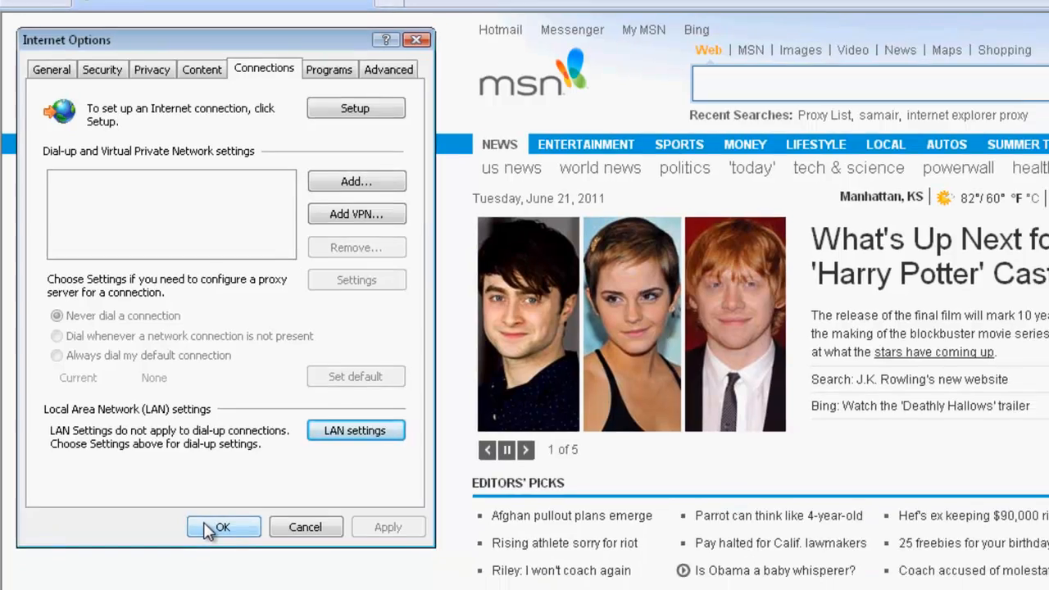
# Confirm Internet Options with OK so the MSN page reloads through the new proxy.
pyautogui.click(223, 528)
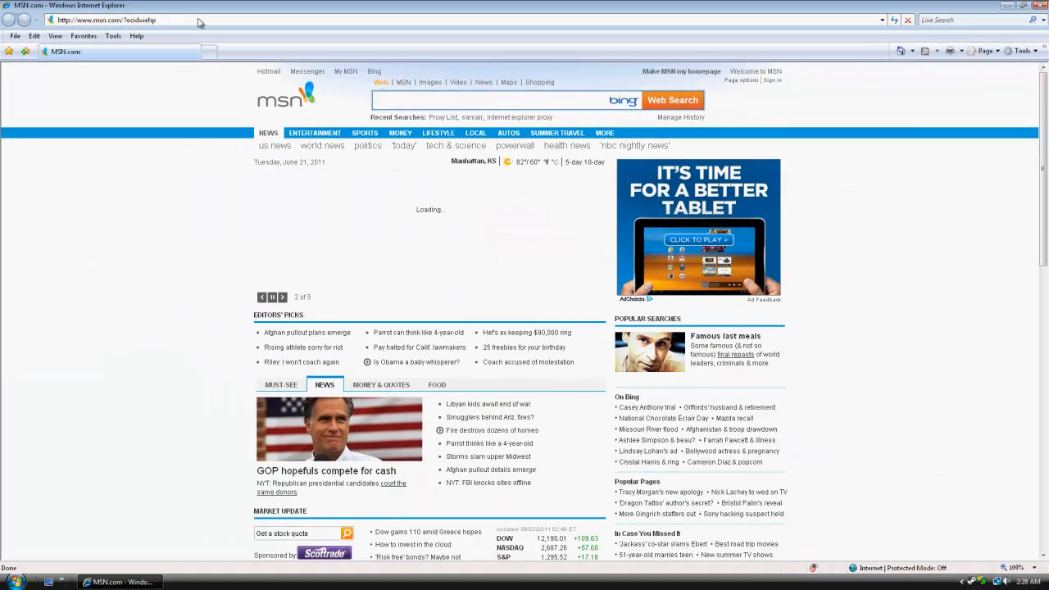